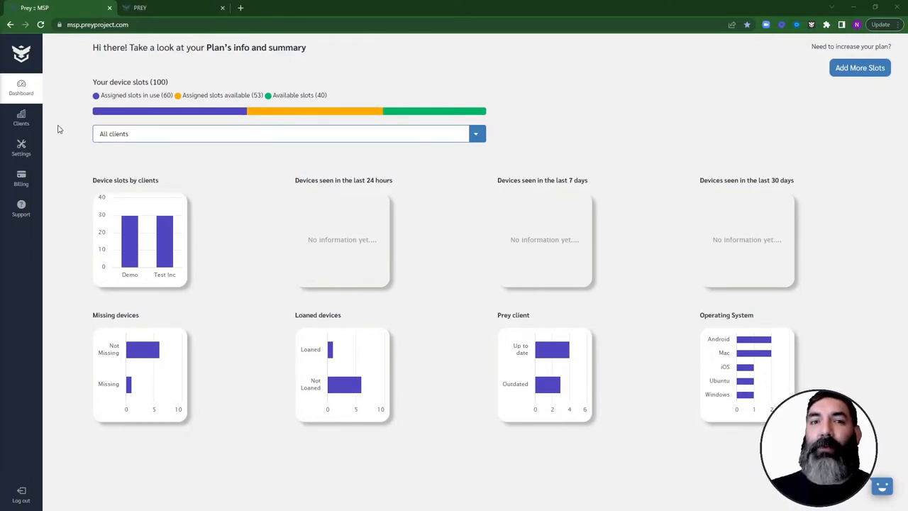
Go to the Clients list to begin adding a new client
click(20, 117)
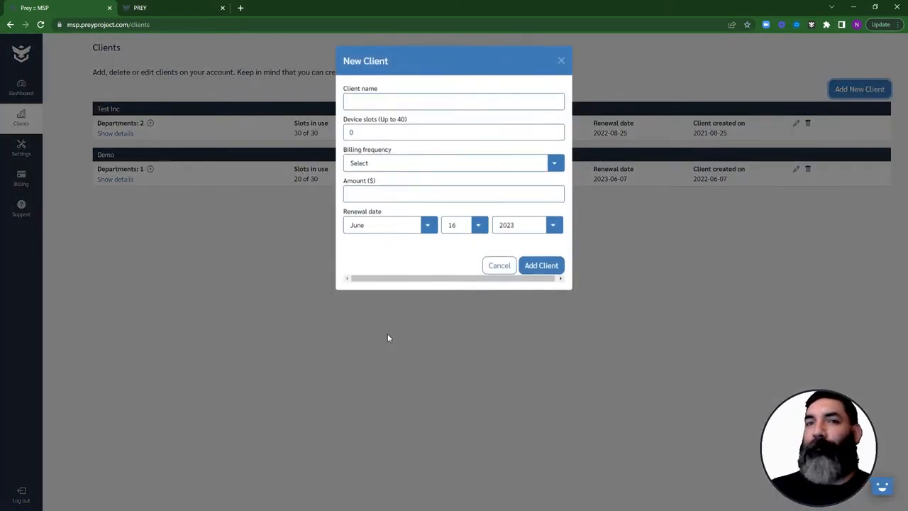
Create client MSP DEMO with 20 device slots and yearly billing
click(453, 103)
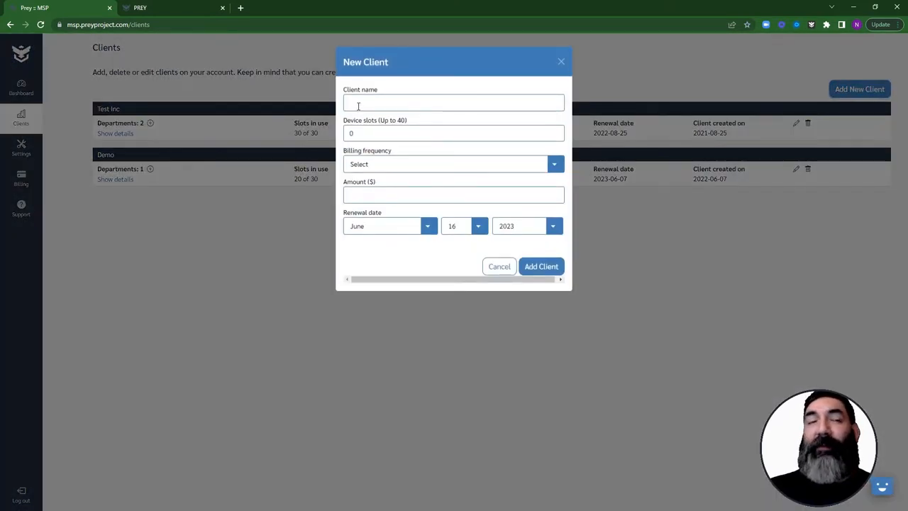
text(MSP DEM)
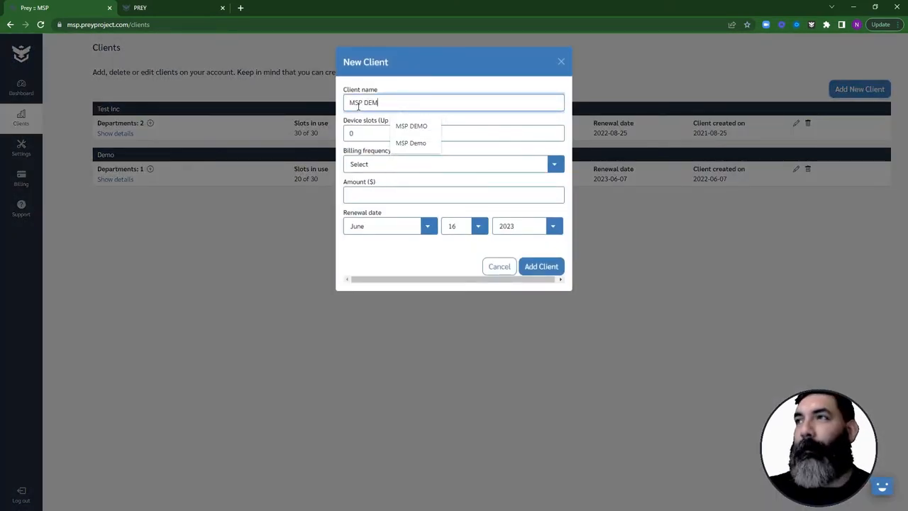
click(412, 126)
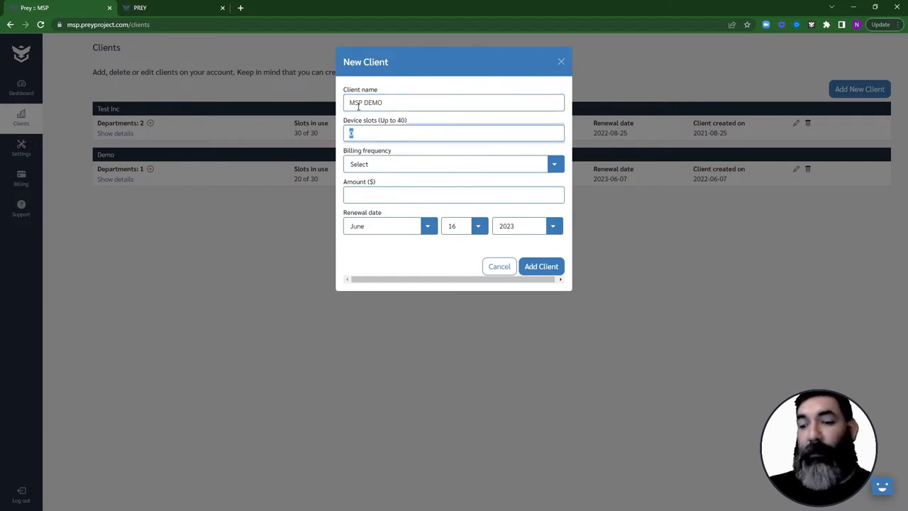
text(20)
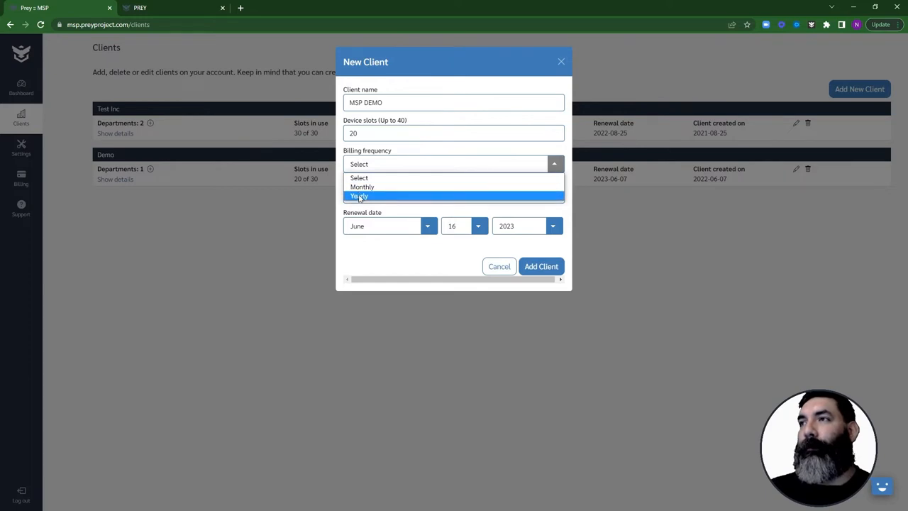
click(359, 196)
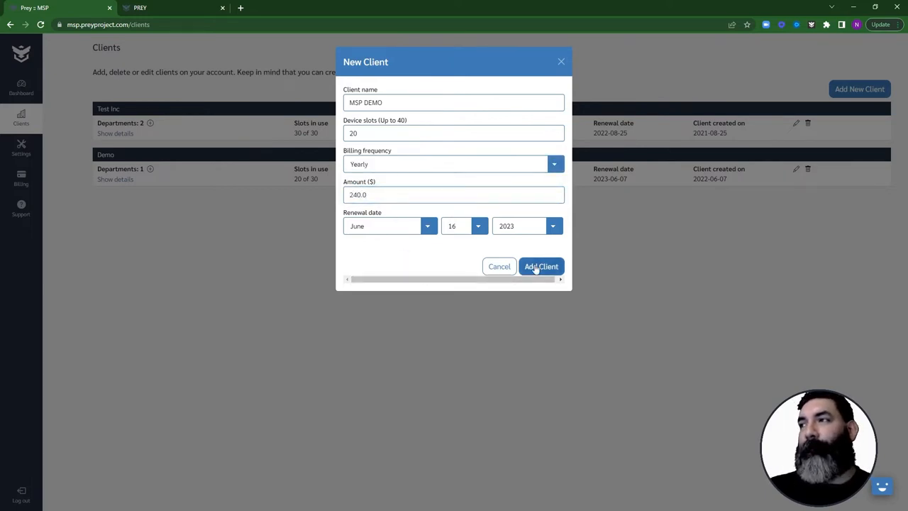
click(541, 266)
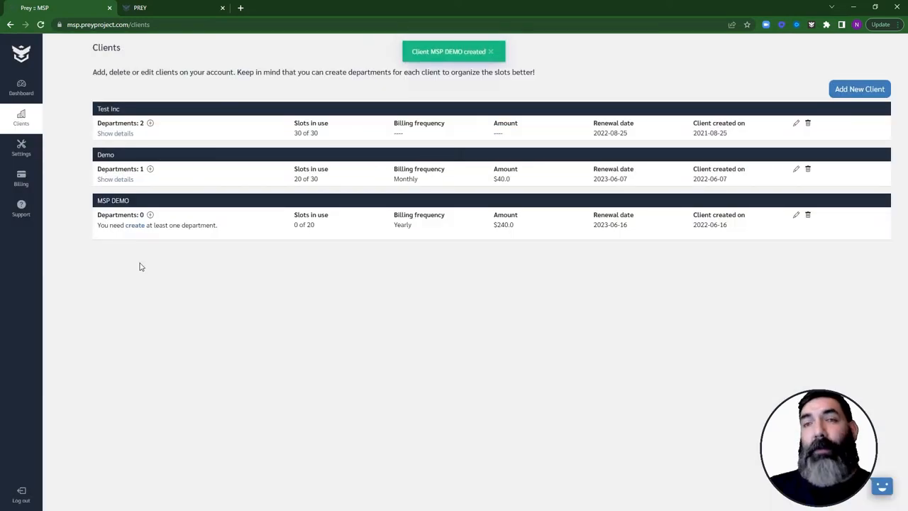
mouse_move(142, 225)
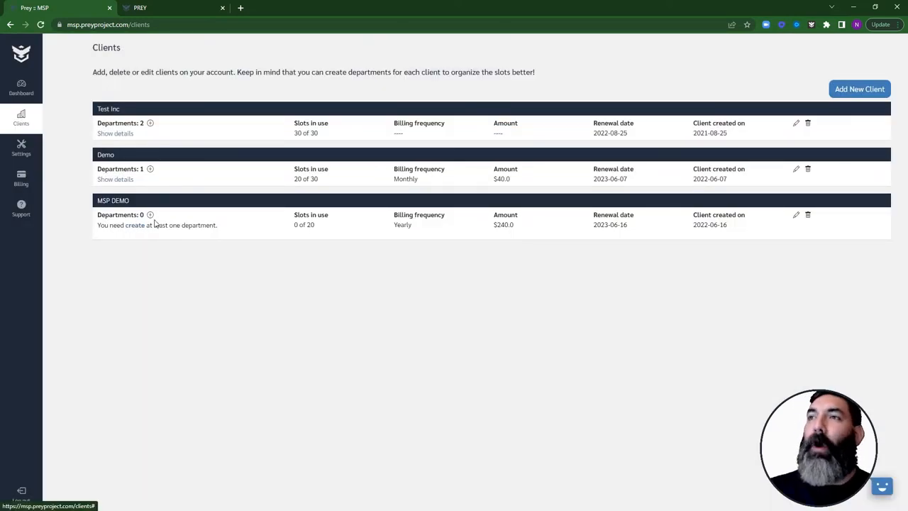
mouse_move(149, 215)
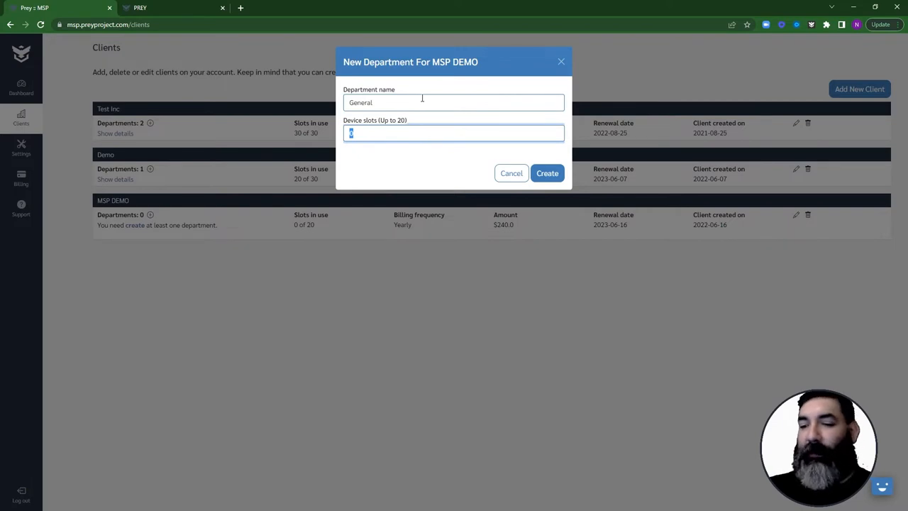
Create the General department for MSP DEMO with 10 device slots
text(10)
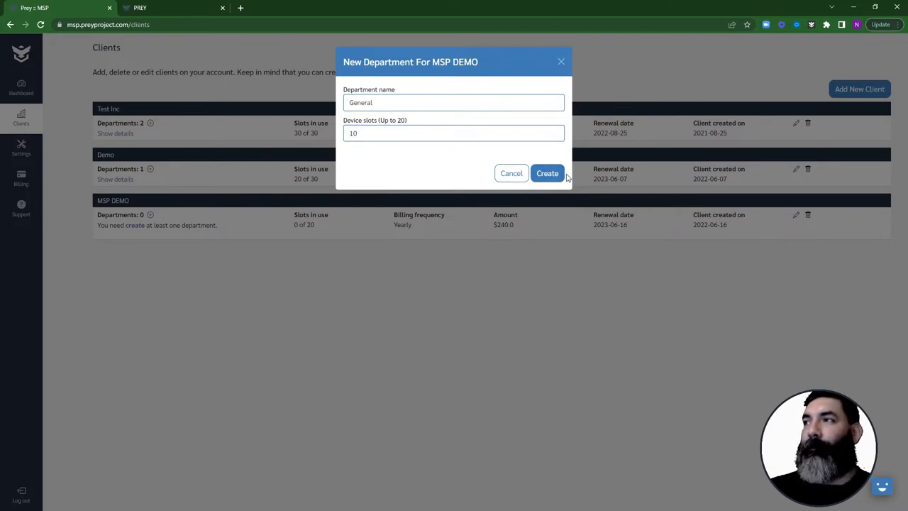
click(547, 173)
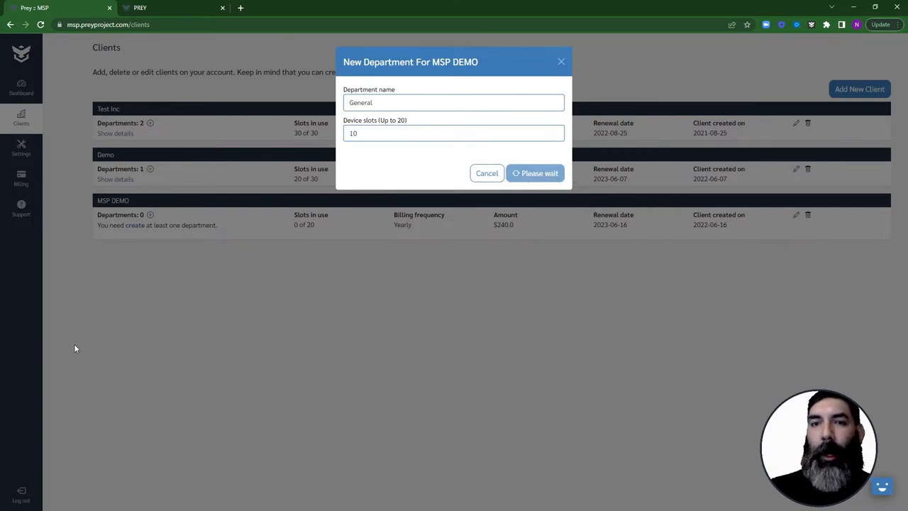
click(535, 173)
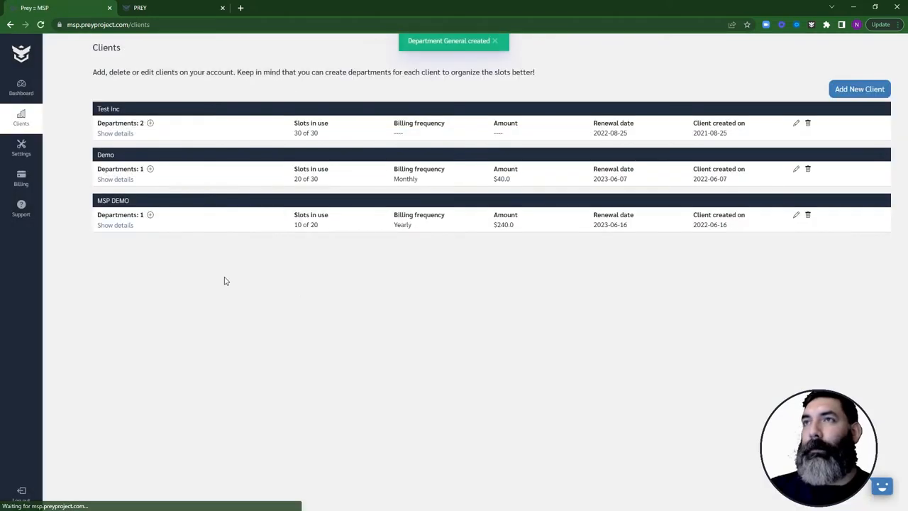
Expand MSP DEMO's General department details and dismiss the Add New Device form
click(115, 225)
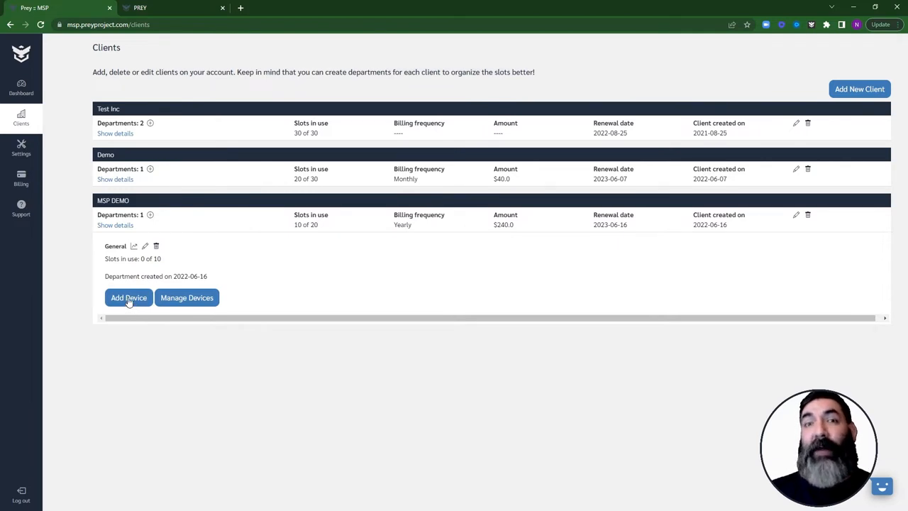
click(128, 297)
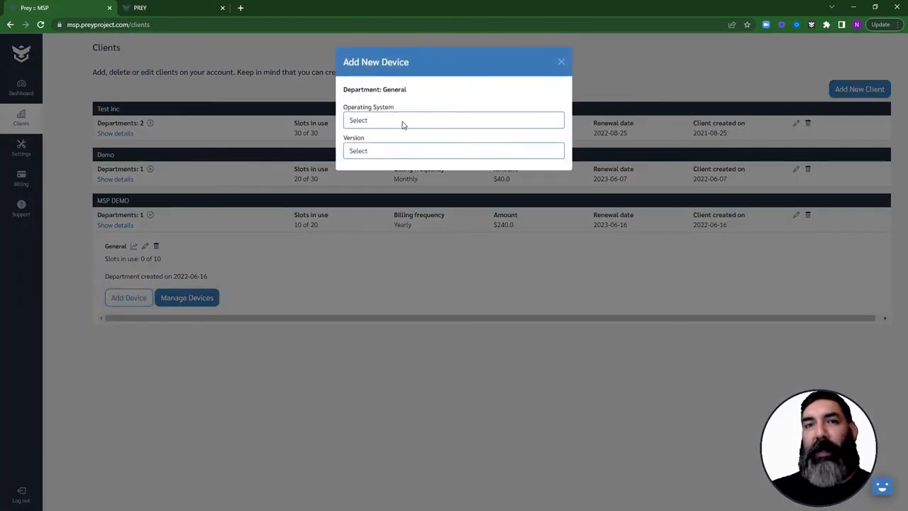
mouse_move(441, 83)
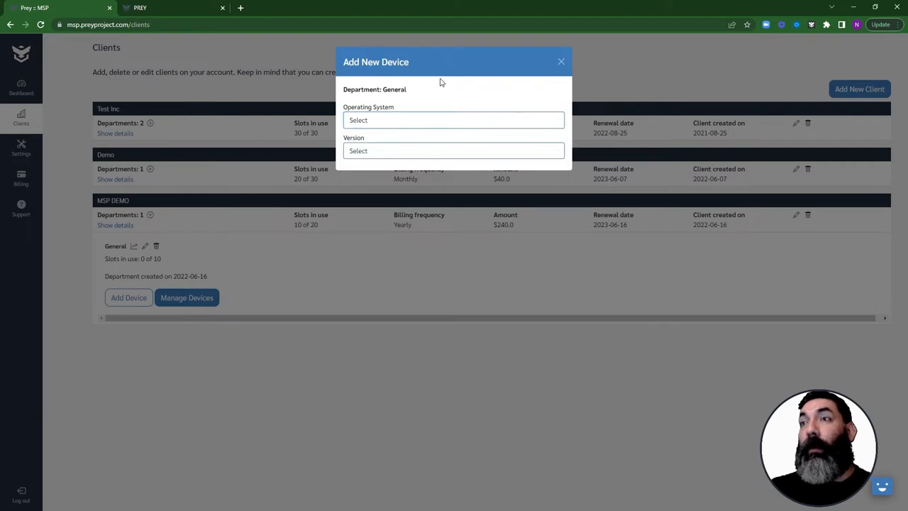
mouse_move(435, 82)
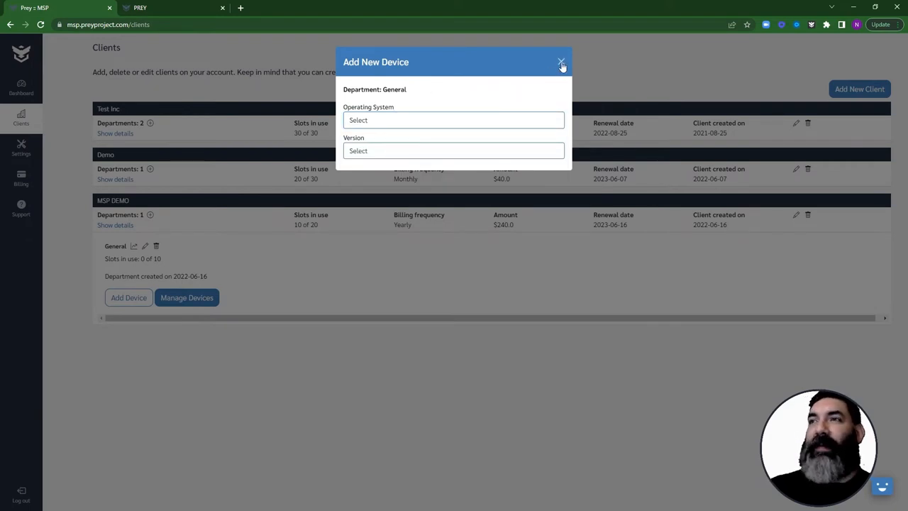
click(559, 62)
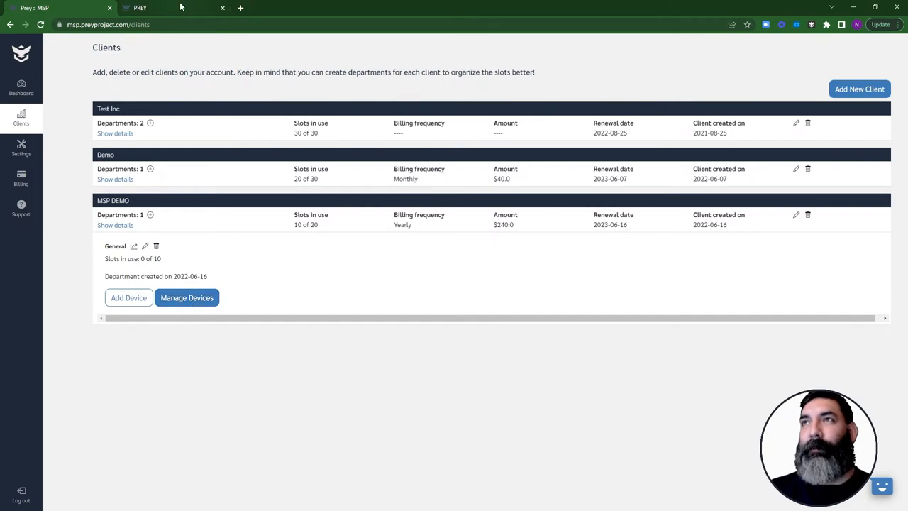
Generate and copy a Windows unattended-installation link for Demo/General
click(187, 297)
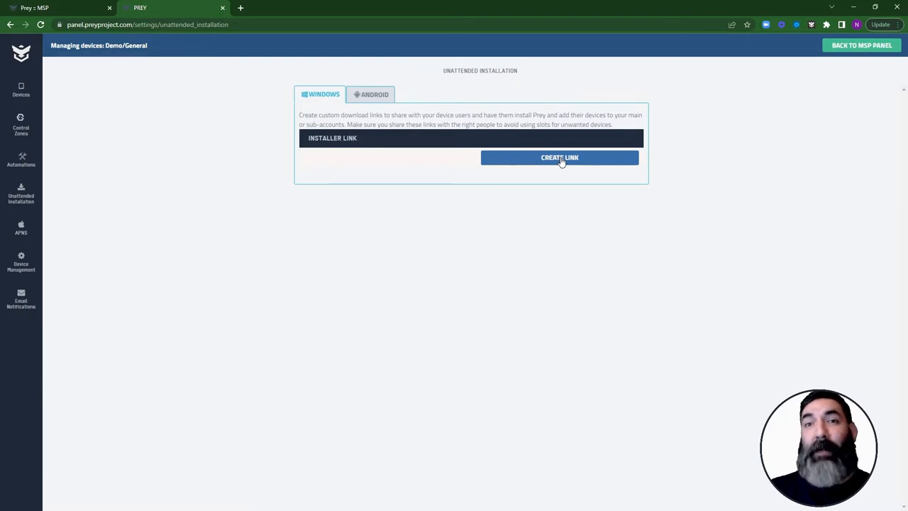
click(560, 158)
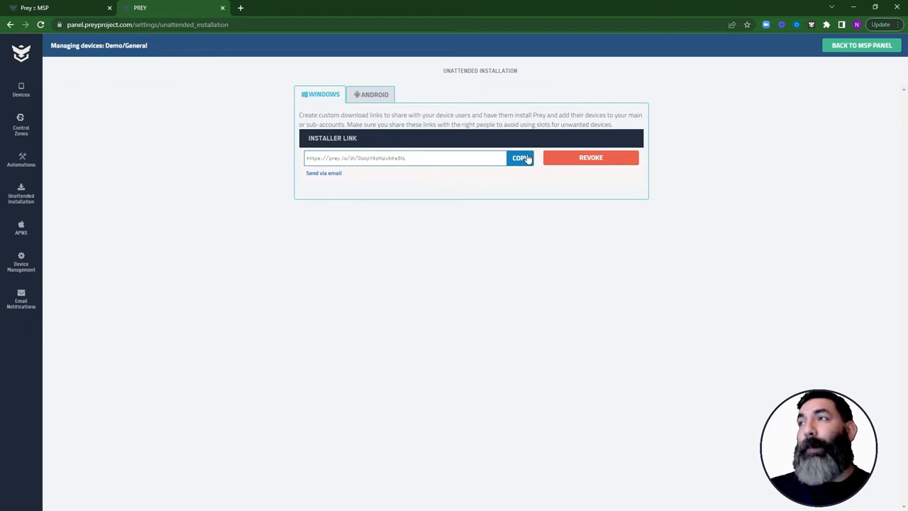
click(520, 157)
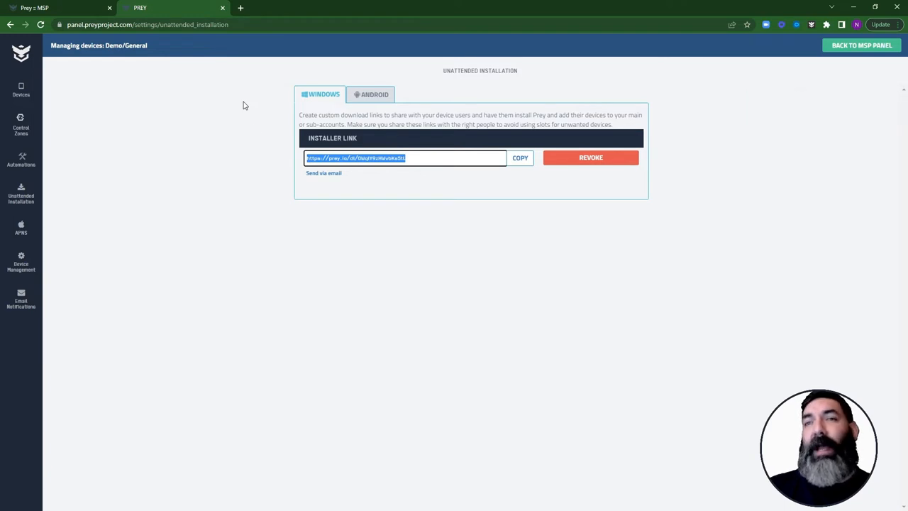
mouse_move(288, 202)
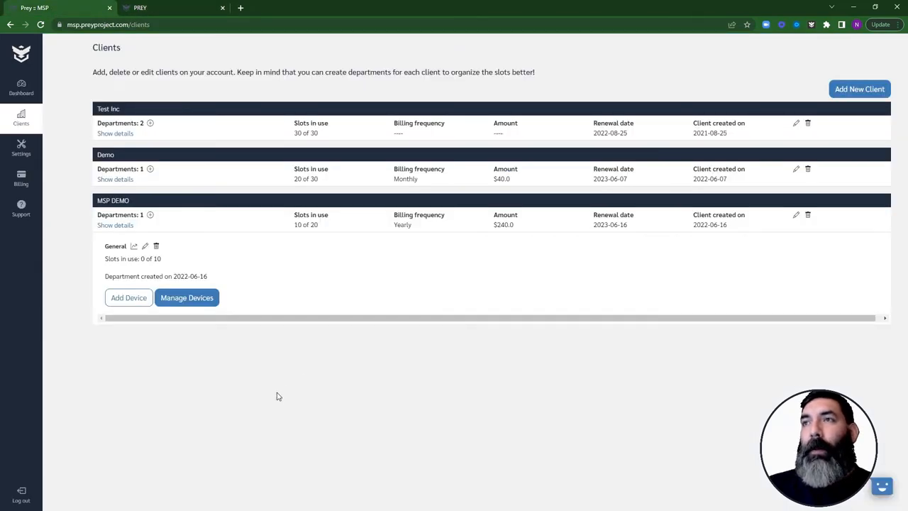
mouse_move(201, 208)
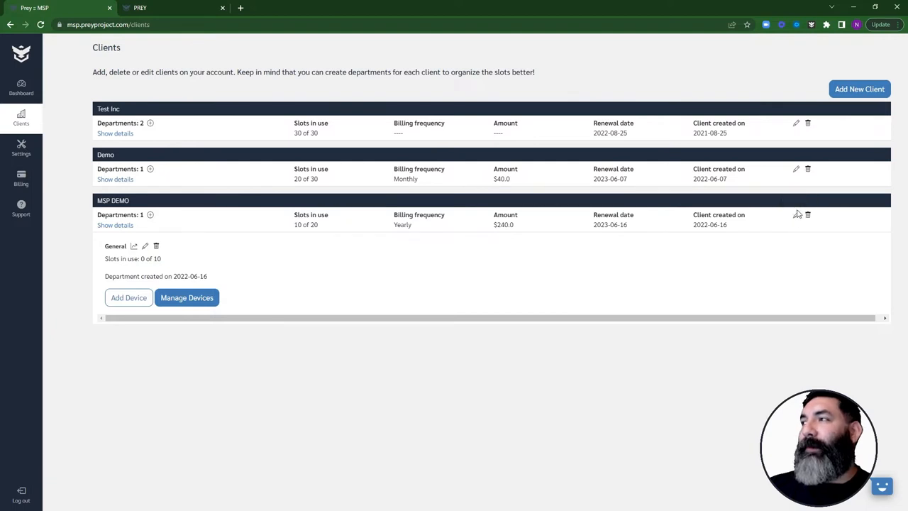
Raise MSP DEMO's device slots to 30 and save the change
click(795, 215)
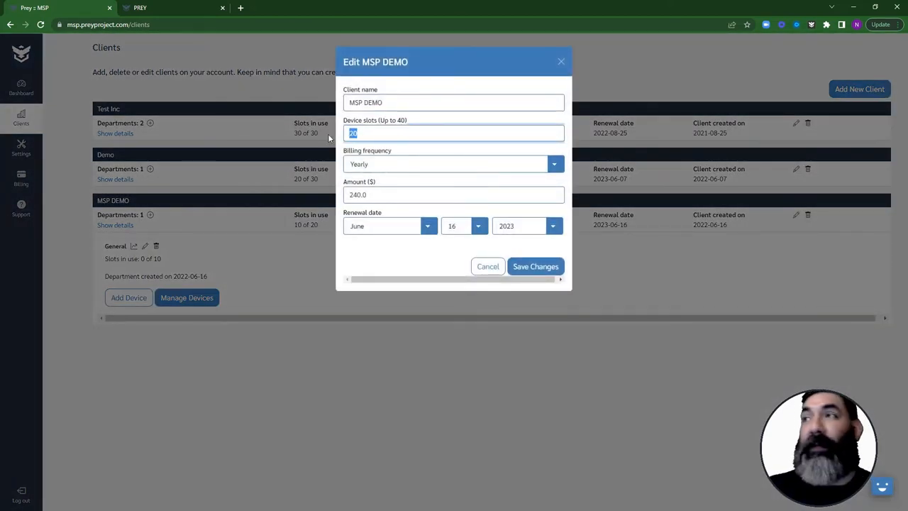
text(30)
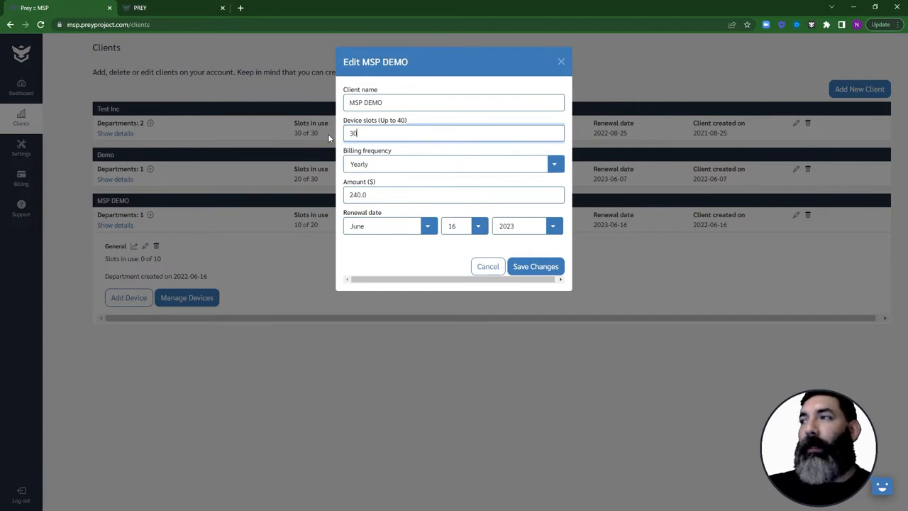
click(535, 266)
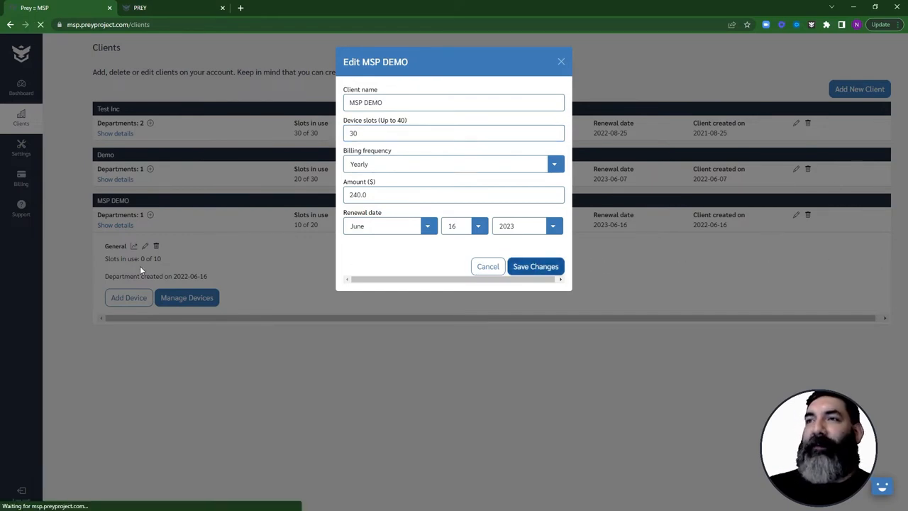
click(535, 266)
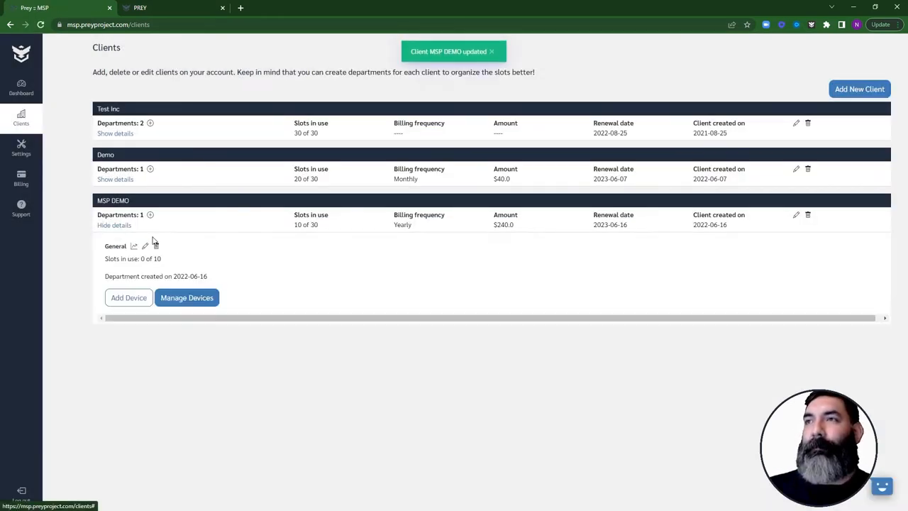
Allocate 20 device slots to MSP DEMO's General department
click(144, 246)
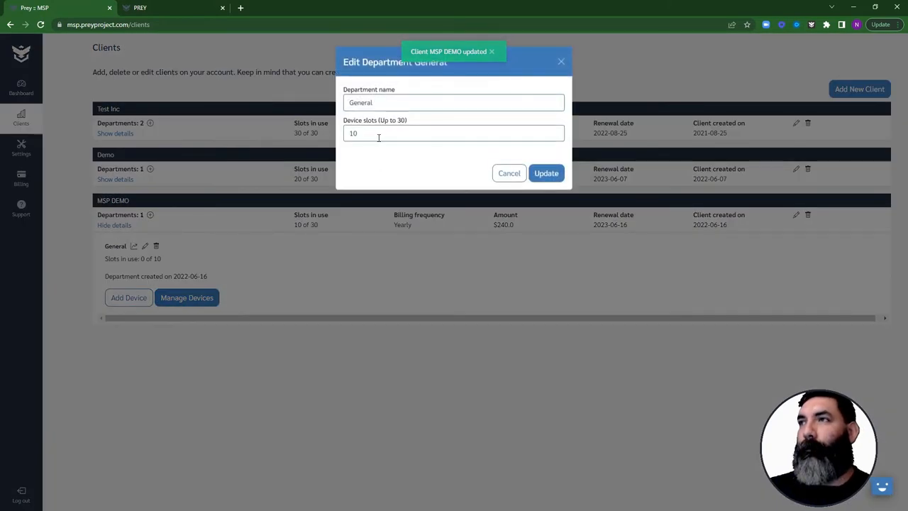
text(20)
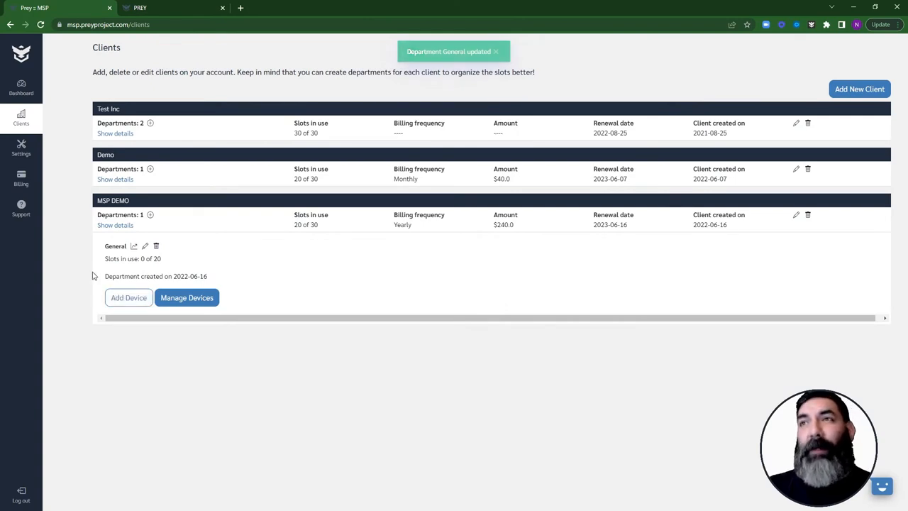
click(498, 52)
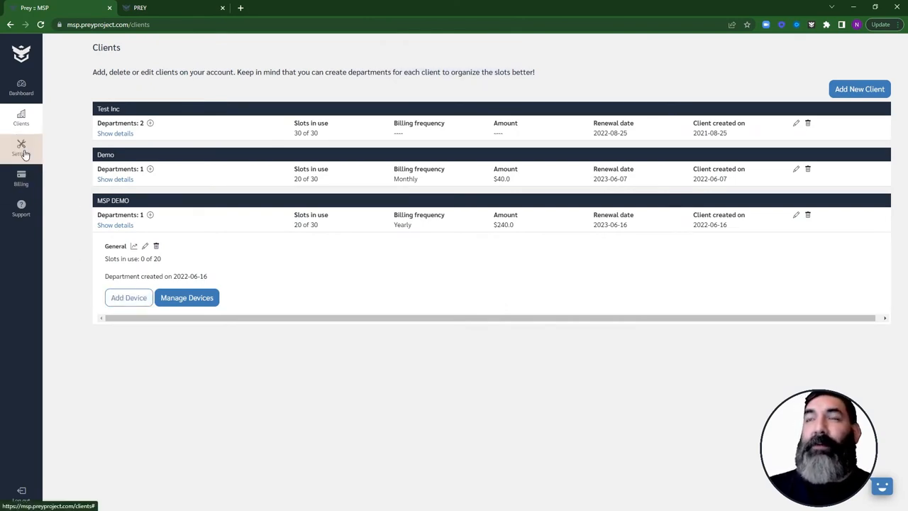
Start a new team user in Manage Users named Rafa with a rafa email
click(21, 148)
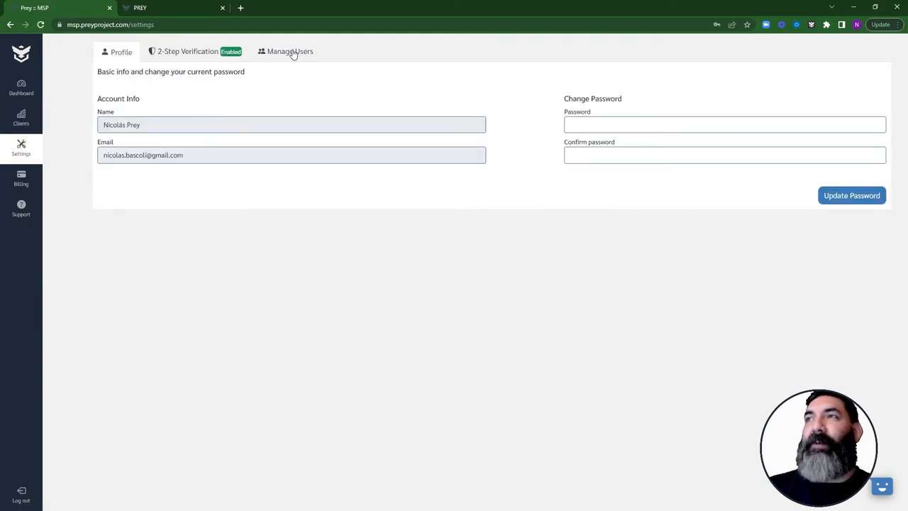
click(292, 51)
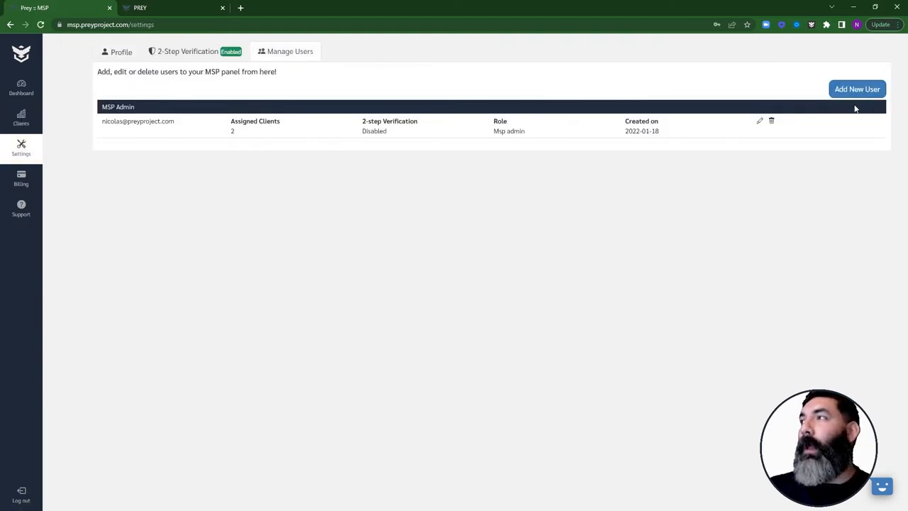
click(856, 89)
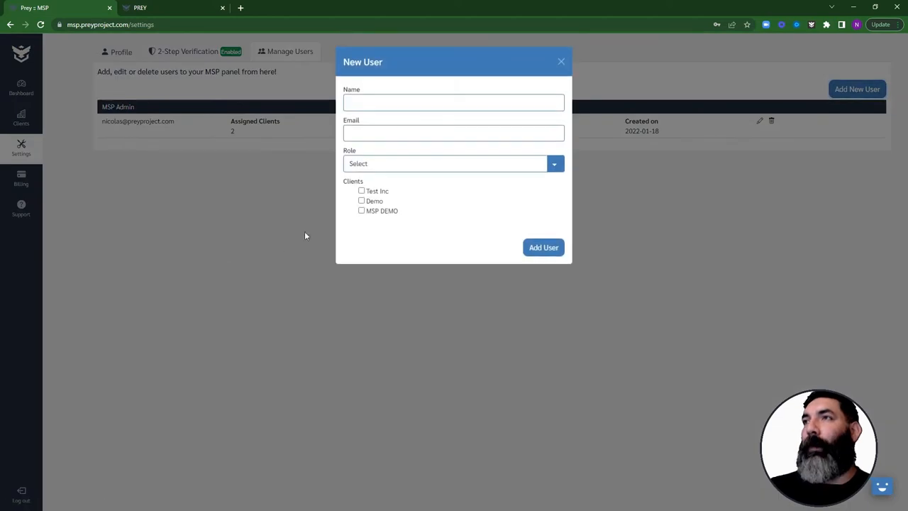
text(Rafa)
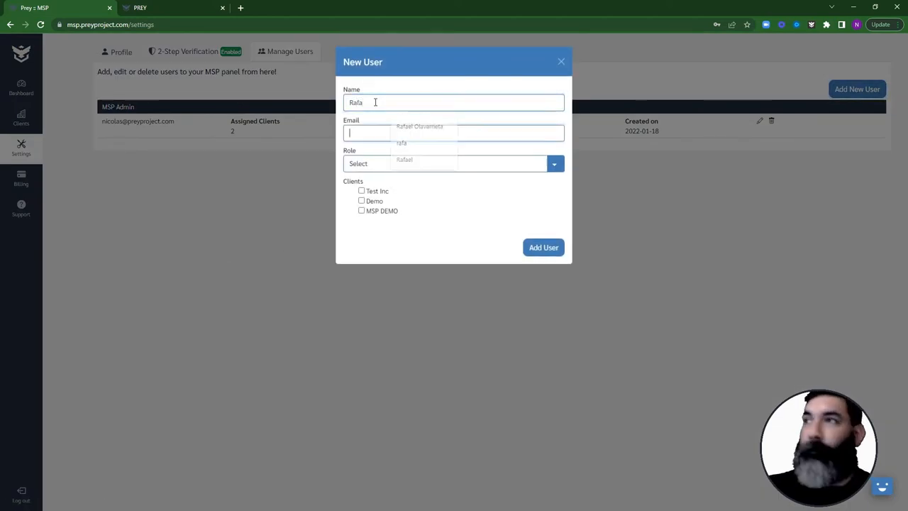
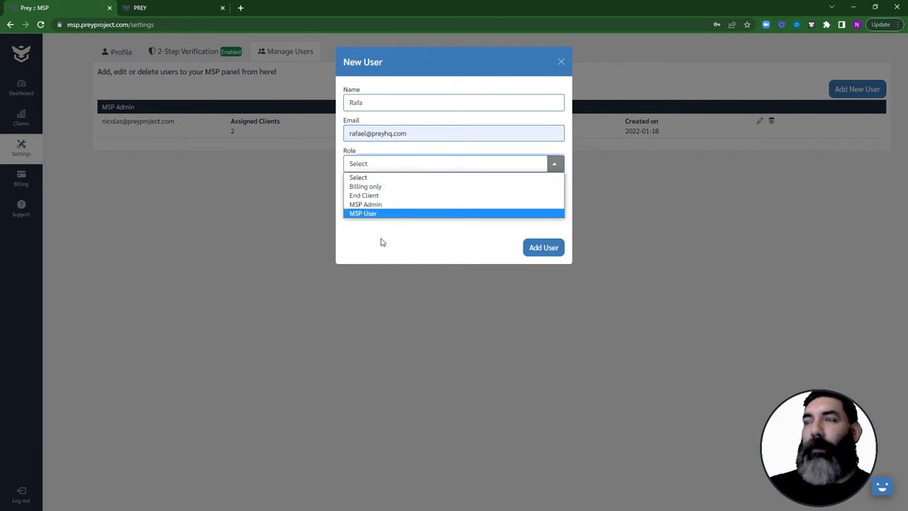
mouse_move(383, 219)
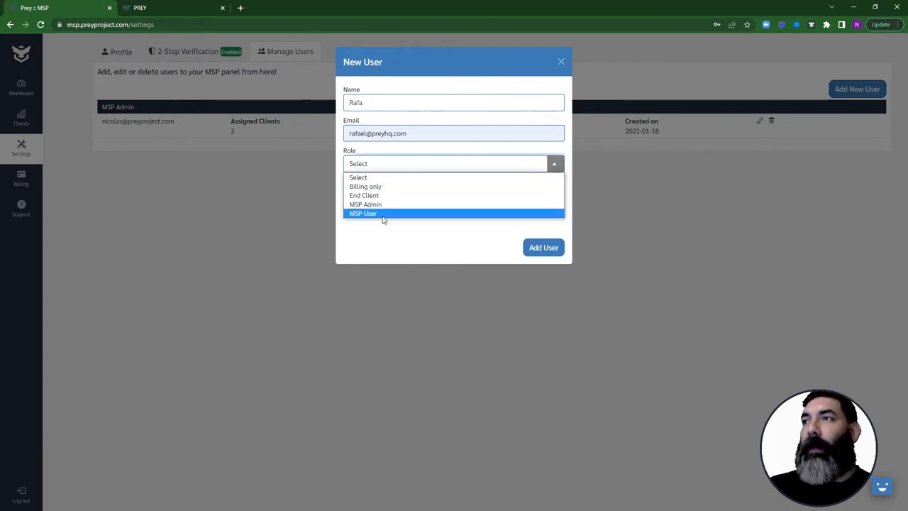
Try the MSP Admin, MSP User and End Client roles, then close the form unsaved
click(364, 204)
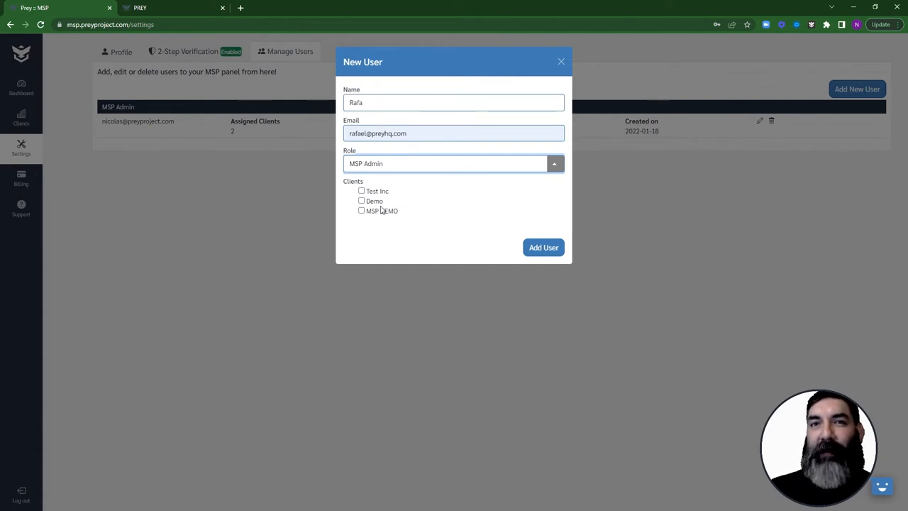
mouse_move(392, 210)
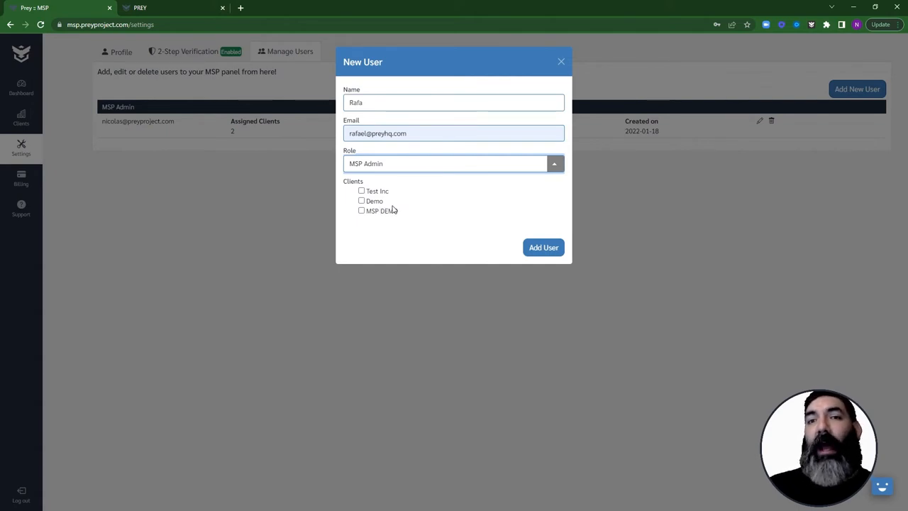
mouse_move(406, 231)
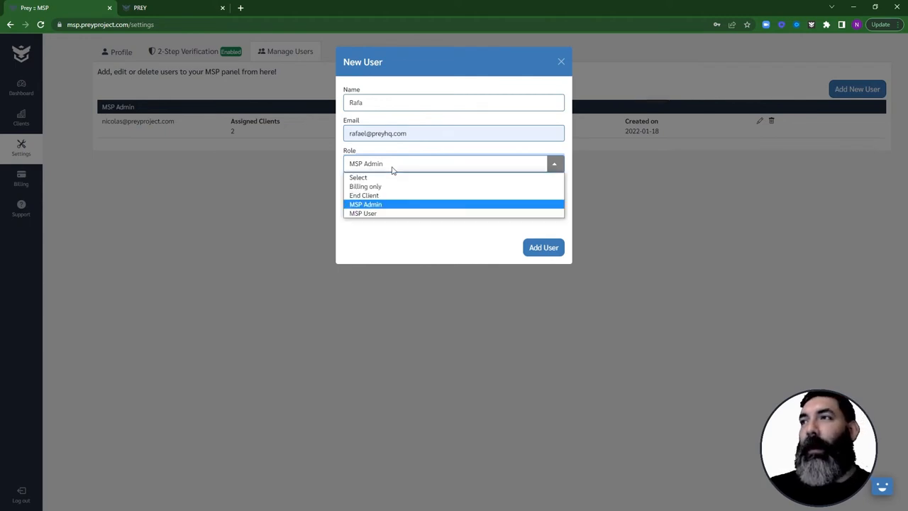
click(362, 213)
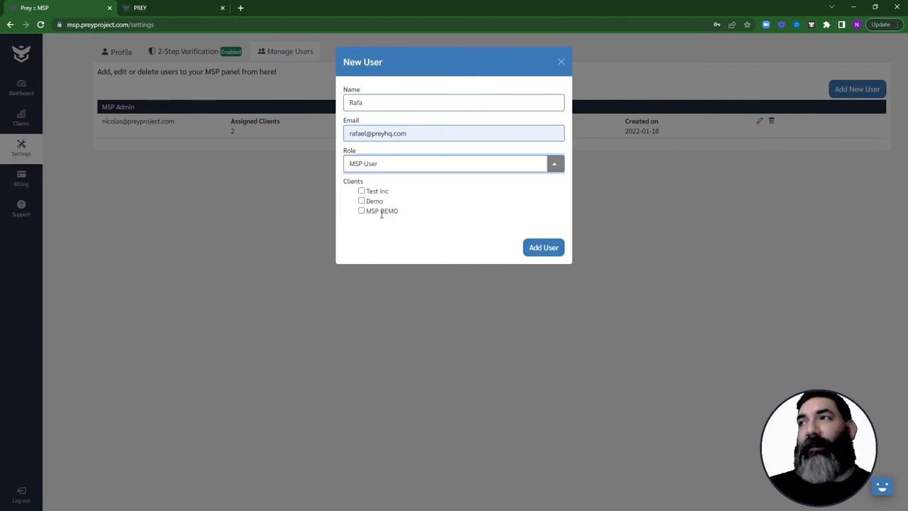
mouse_move(386, 240)
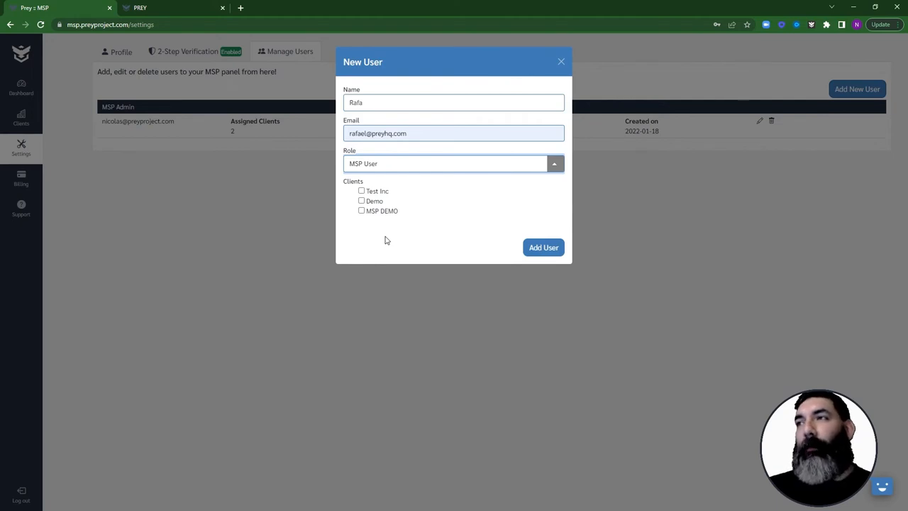
mouse_move(384, 243)
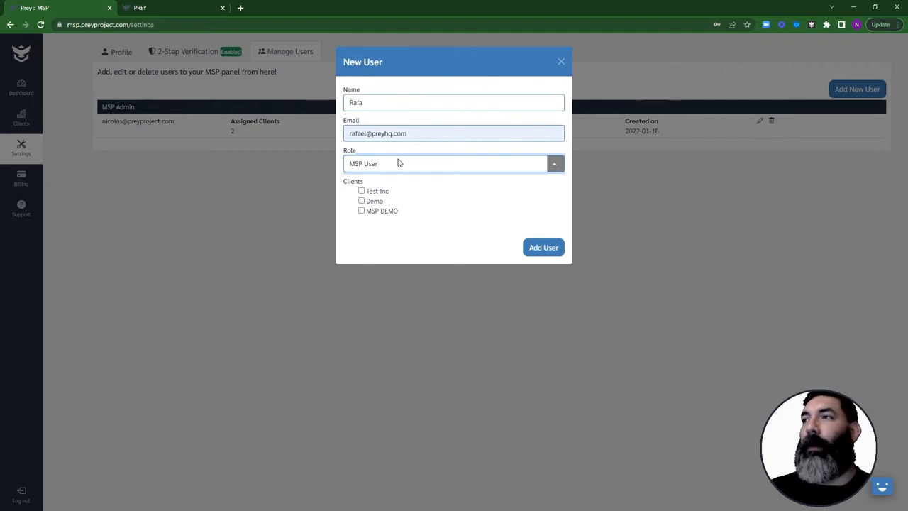
click(453, 163)
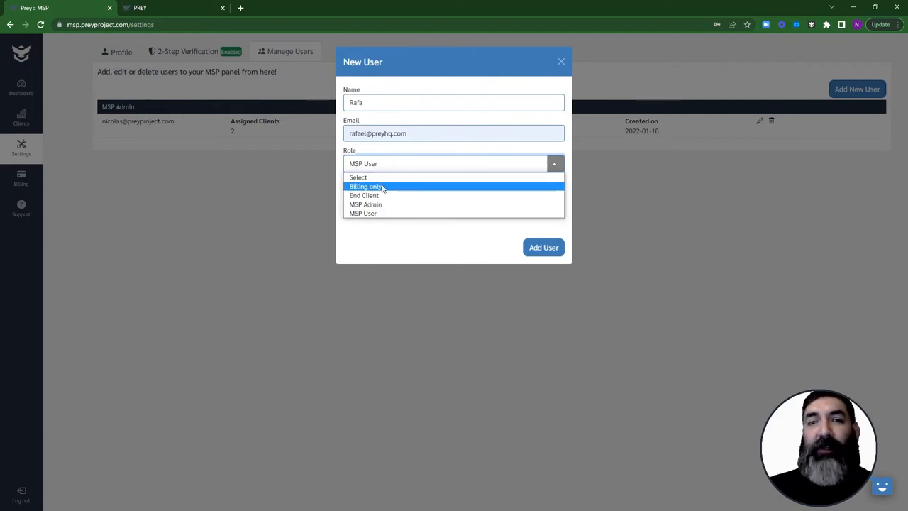
mouse_move(378, 188)
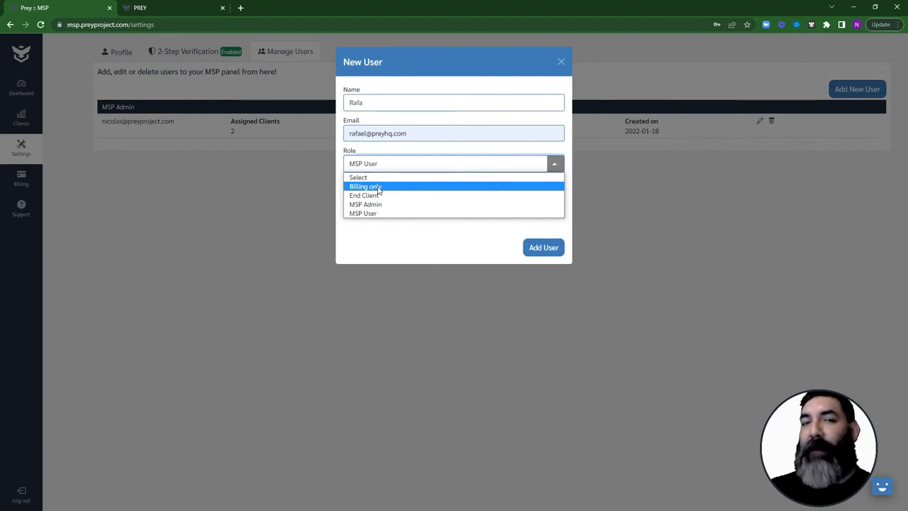
click(365, 195)
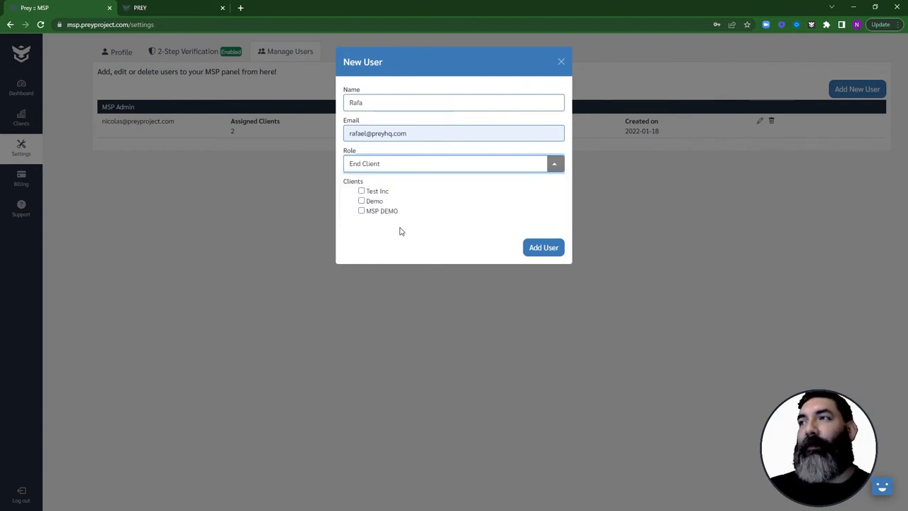
mouse_move(403, 240)
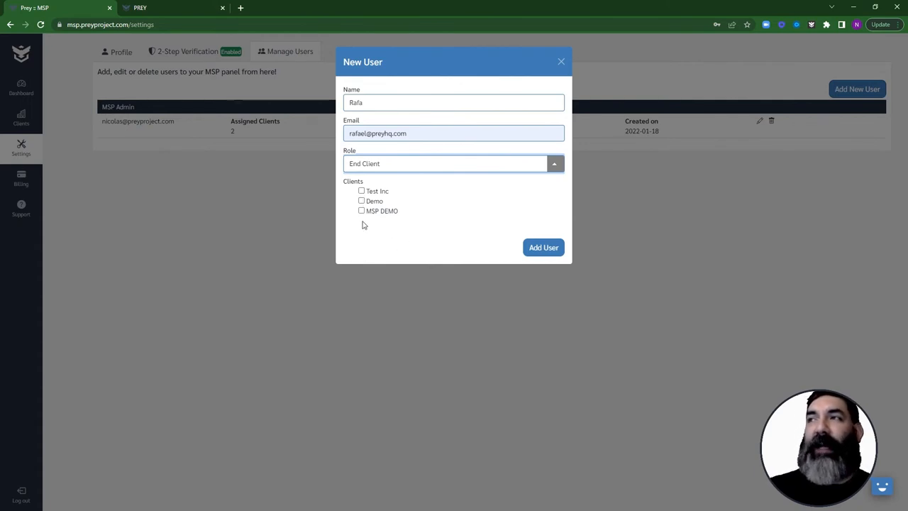
click(561, 61)
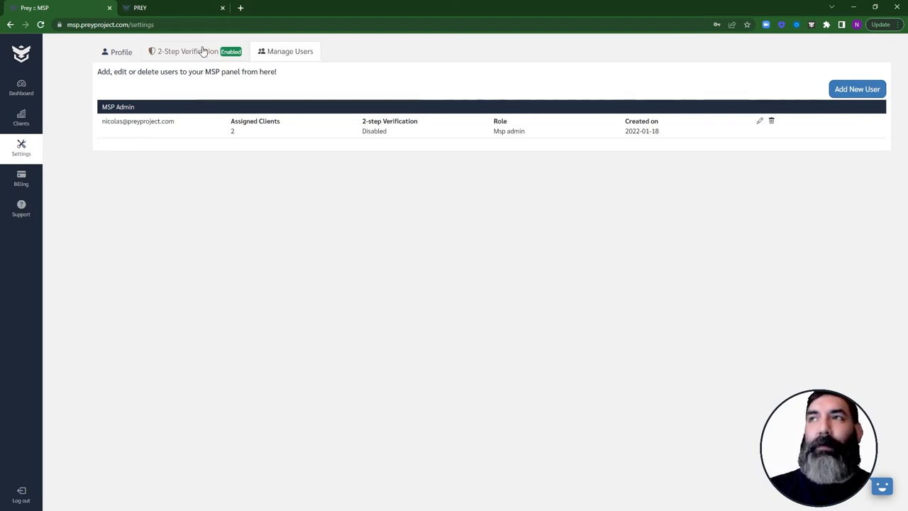
Set Force 2-Step Authentication to Yes, then view the plan summary dashboard
click(188, 51)
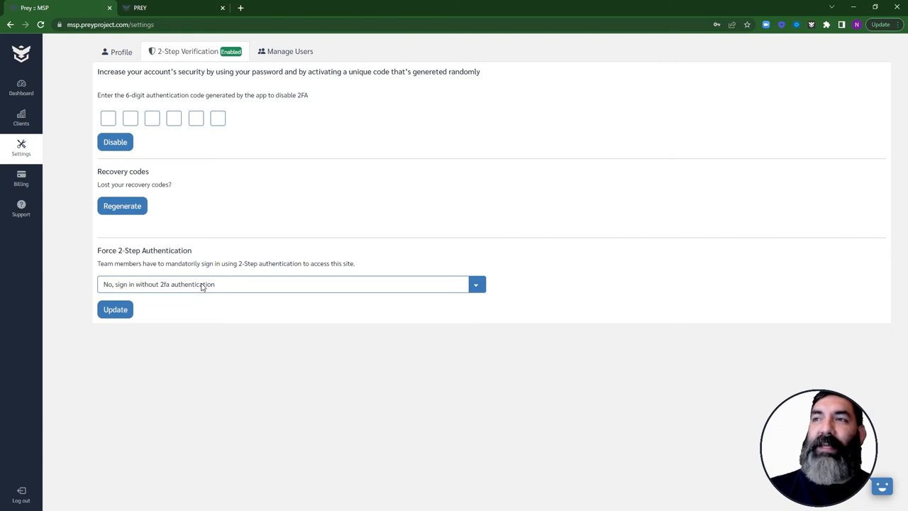
click(289, 284)
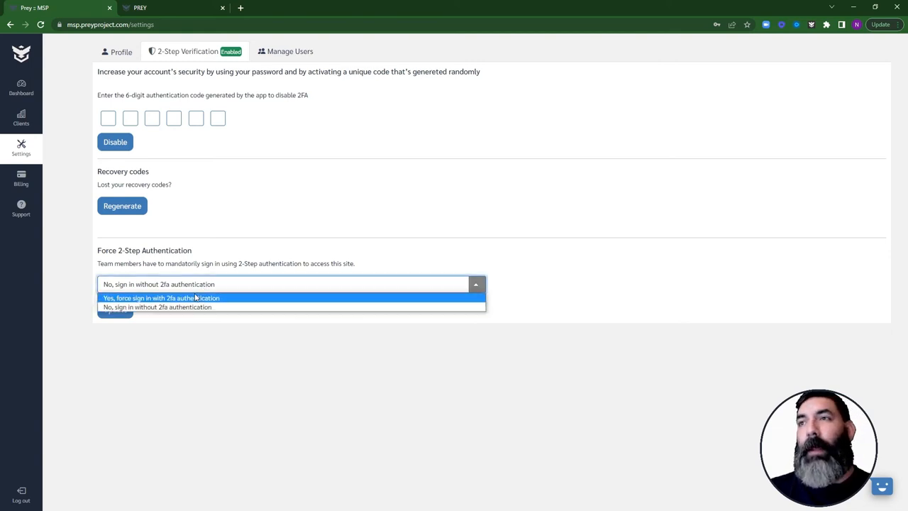
click(167, 297)
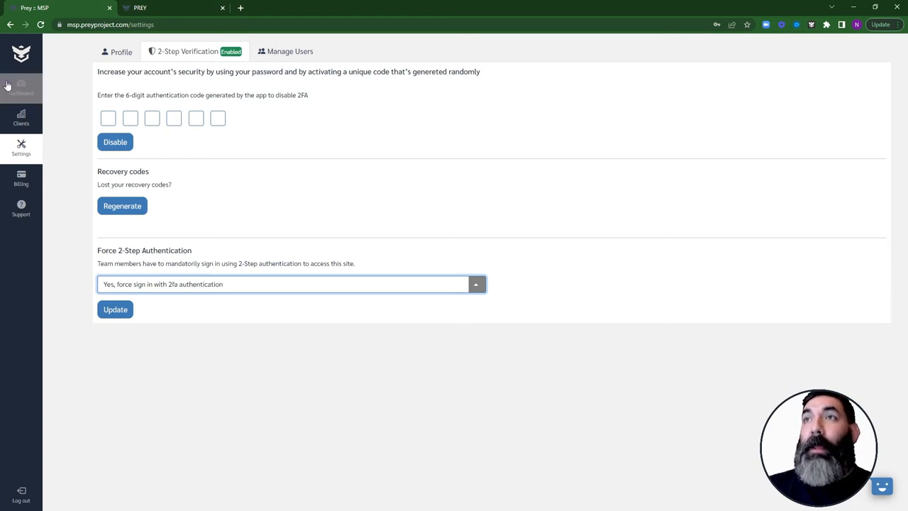
click(21, 85)
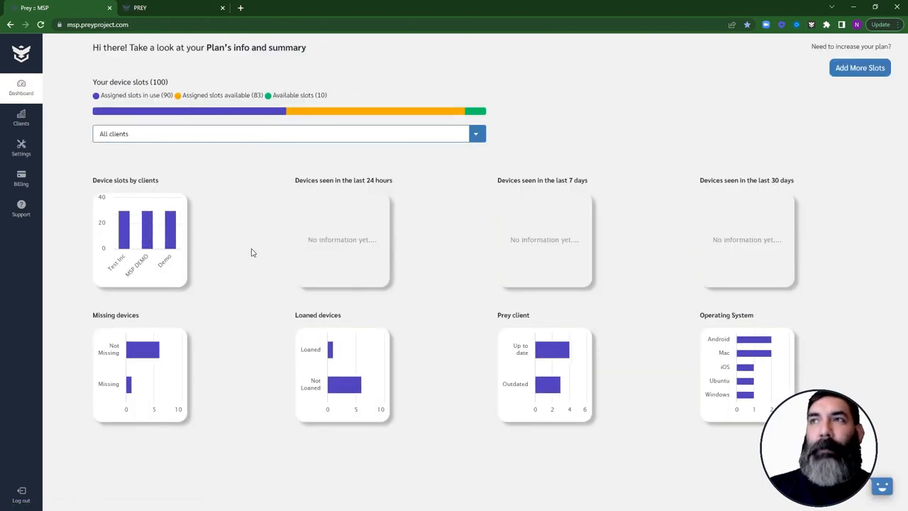
Back on the Clients list, expand Demo's details to show its General department at 0 of 20 slots
click(284, 134)
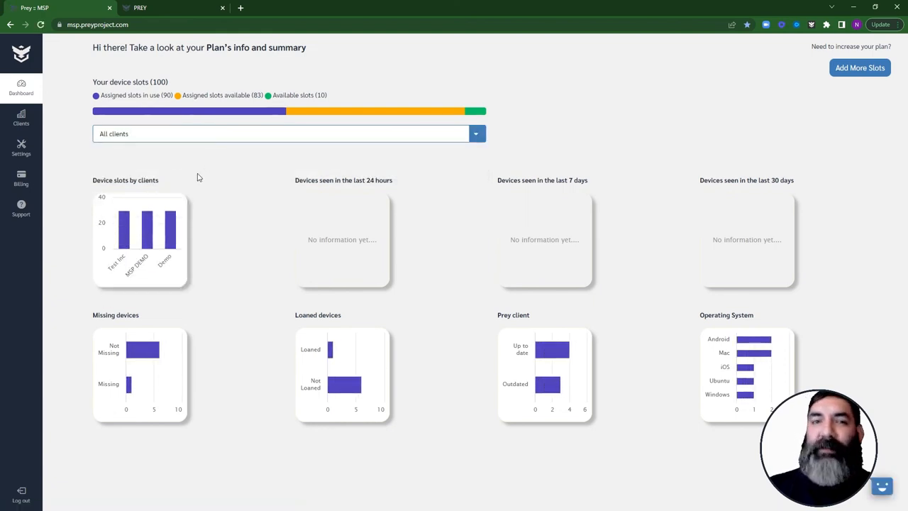
mouse_move(238, 180)
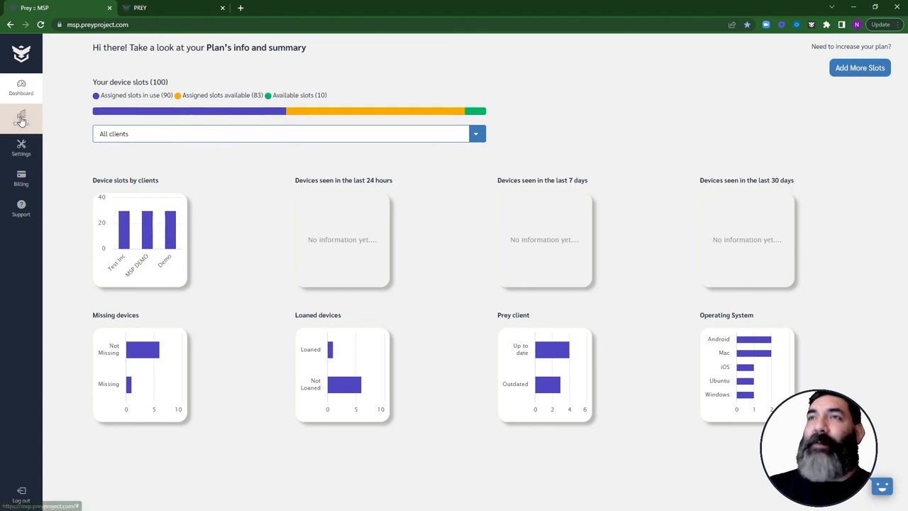
click(21, 118)
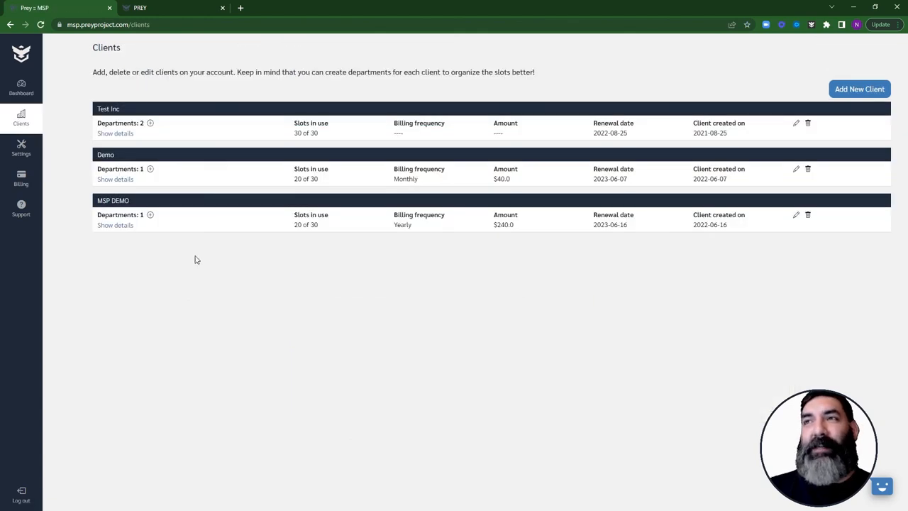
click(115, 178)
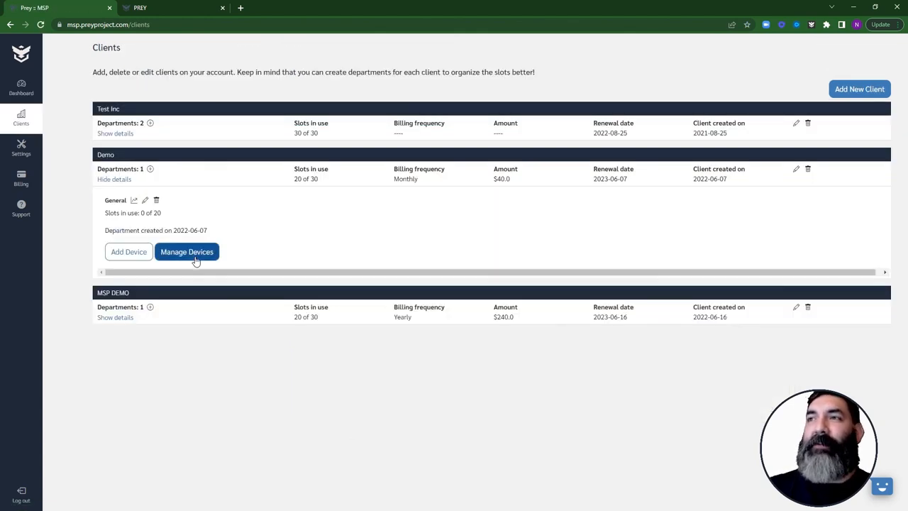